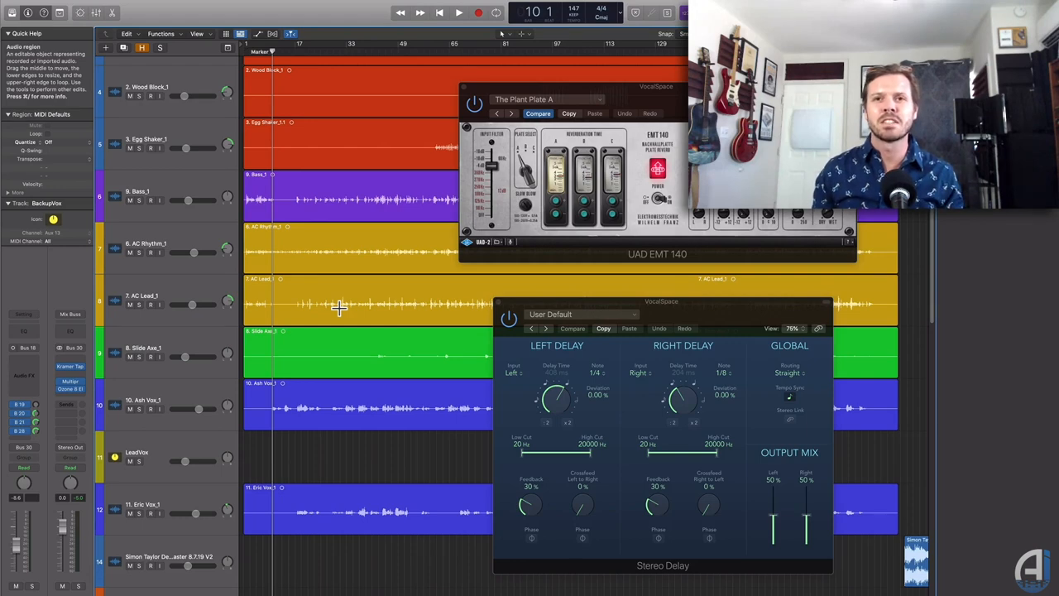
pyautogui.moveTo(349, 296)
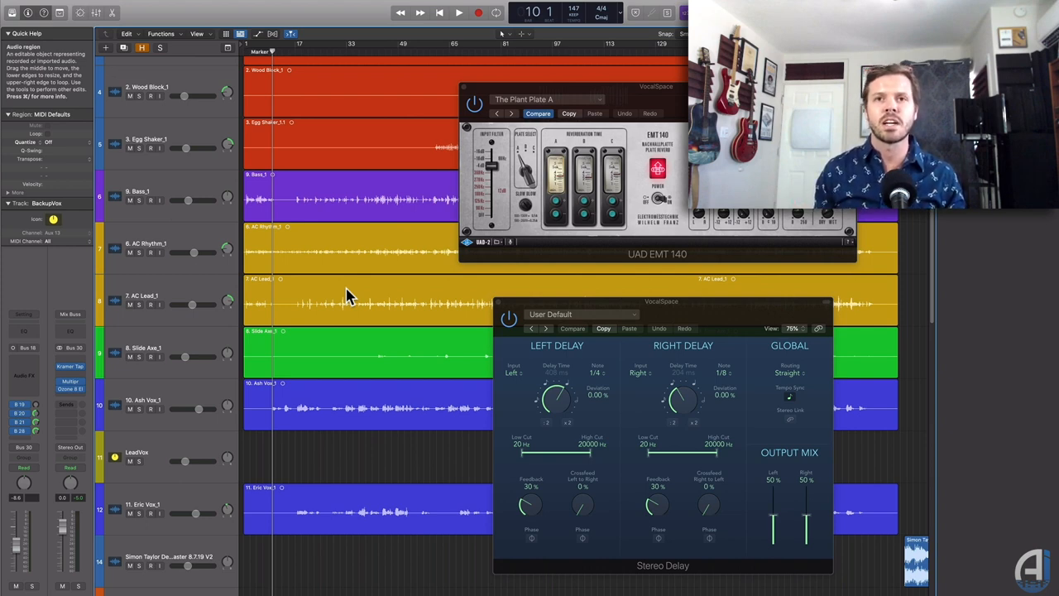
pyautogui.moveTo(341, 390)
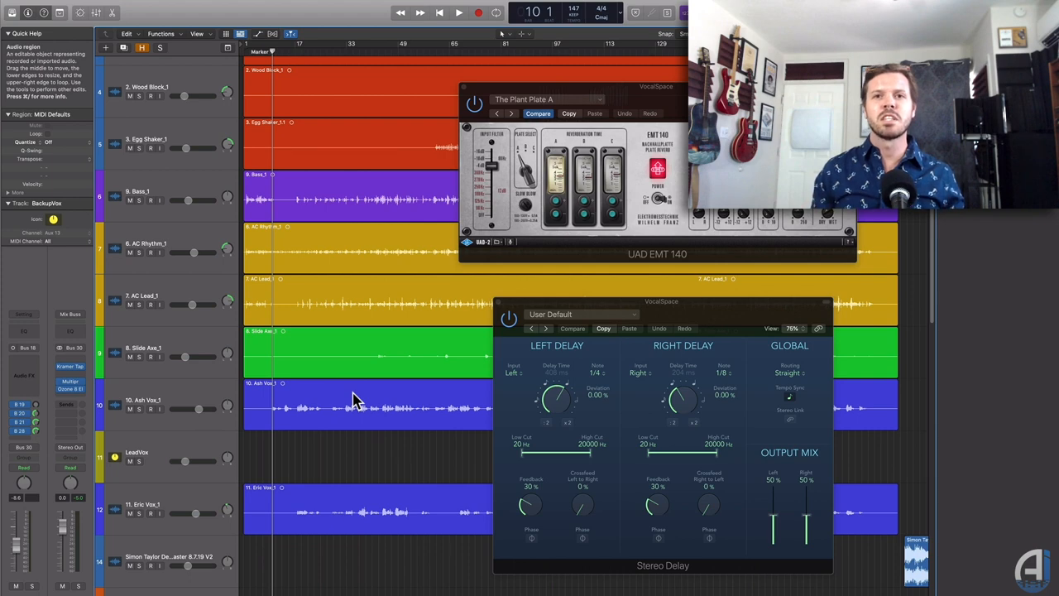
pyautogui.moveTo(340, 378)
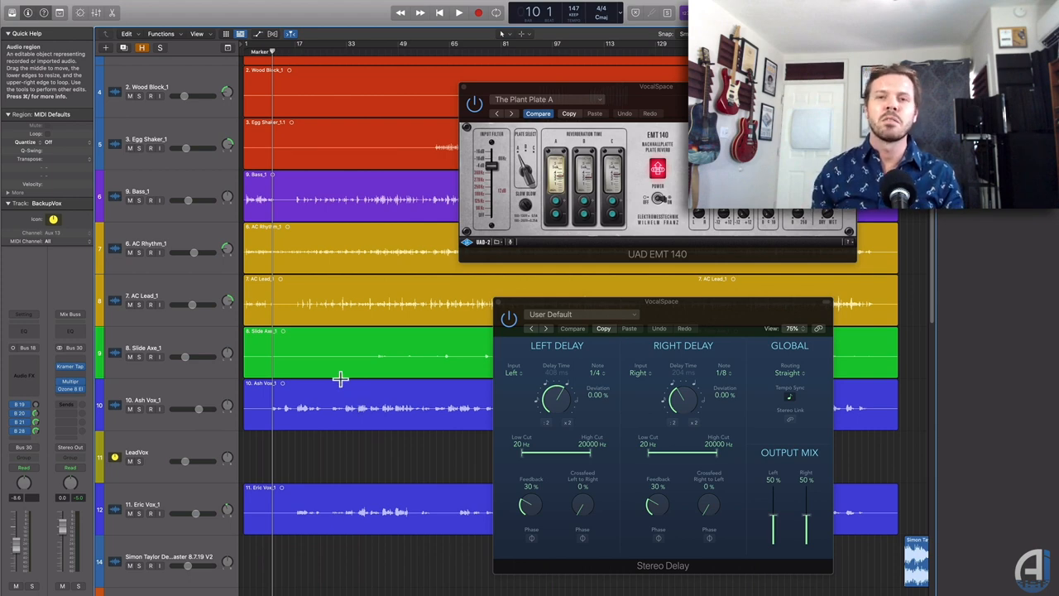
pyautogui.moveTo(347, 378)
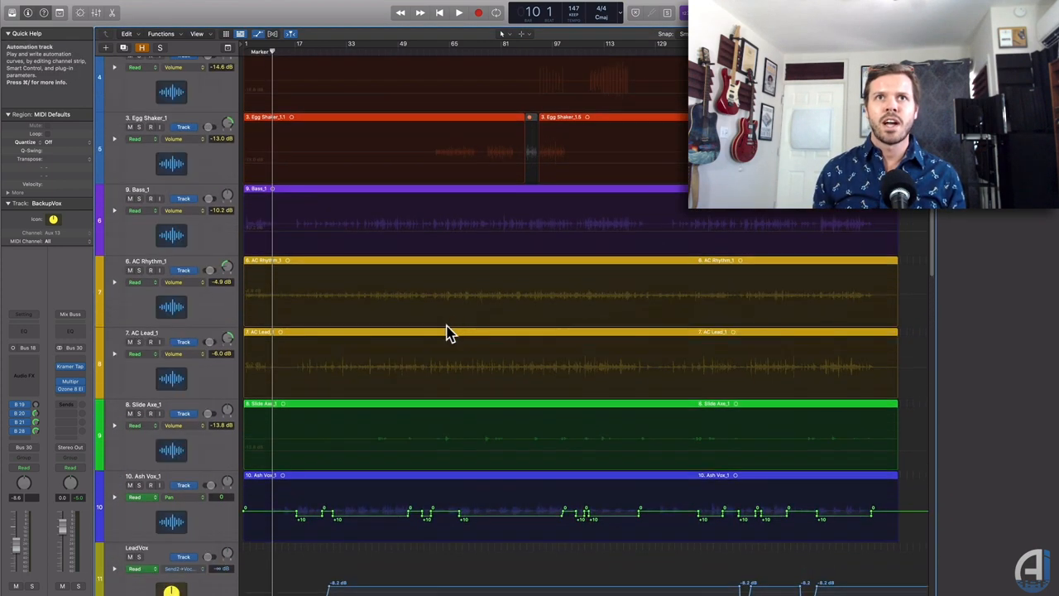
pyautogui.scroll(-3)
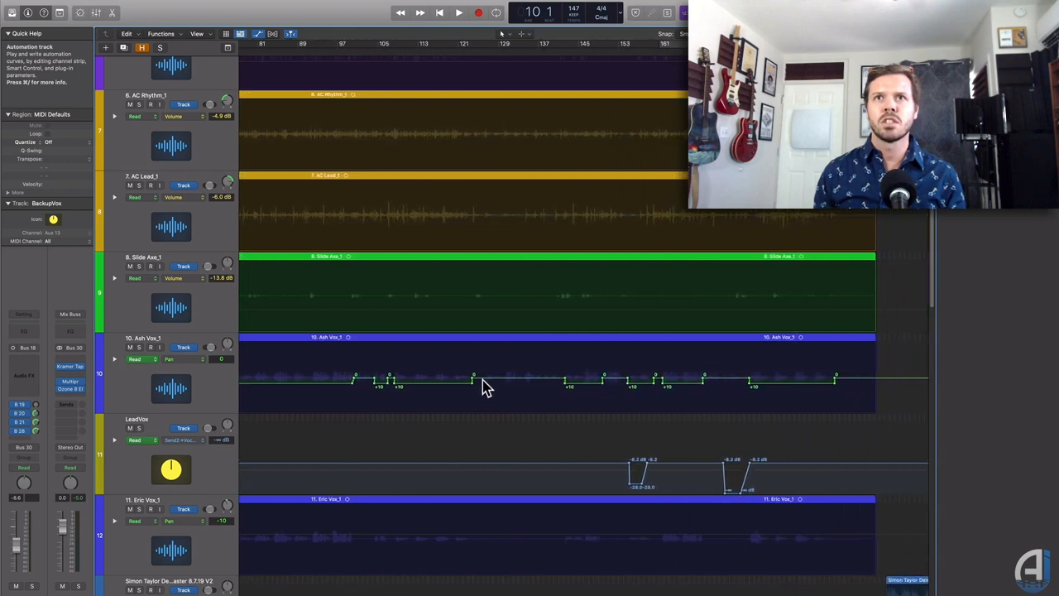
pyautogui.moveTo(670, 398)
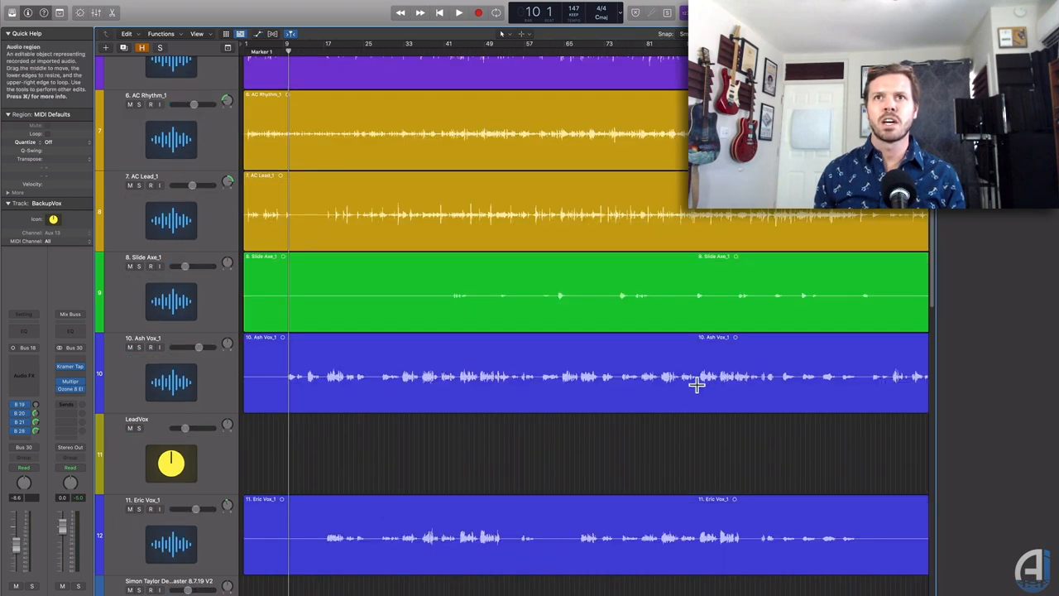
pyautogui.moveTo(873, 397)
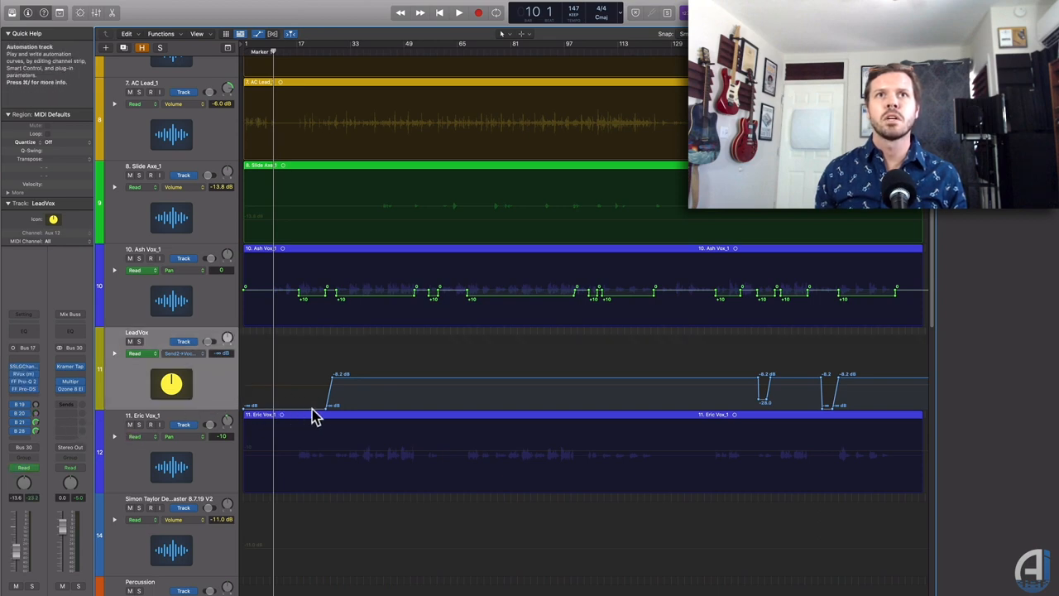
pyautogui.moveTo(331, 385)
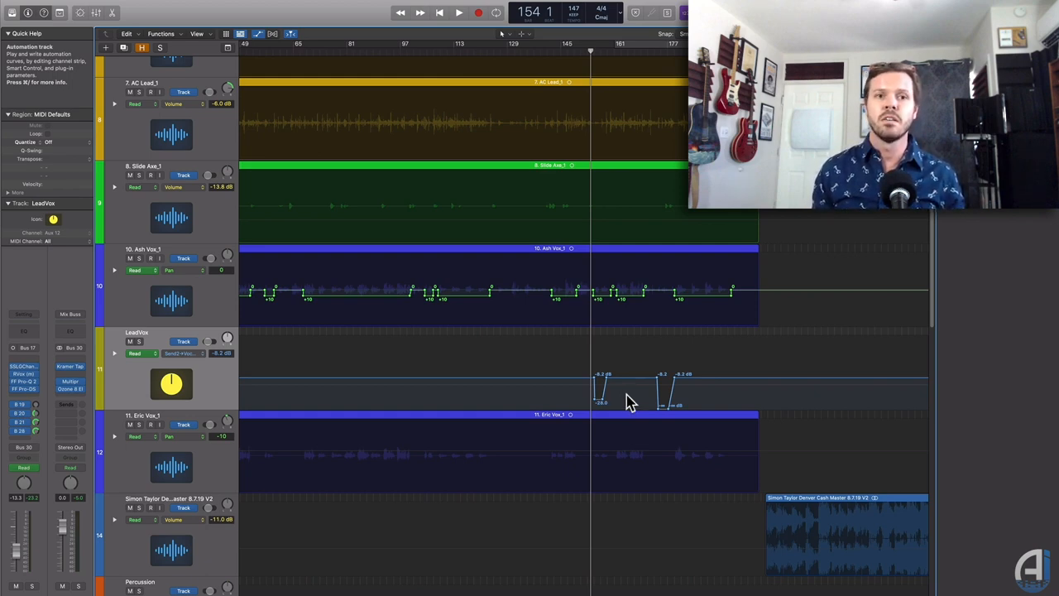
pyautogui.moveTo(646, 405)
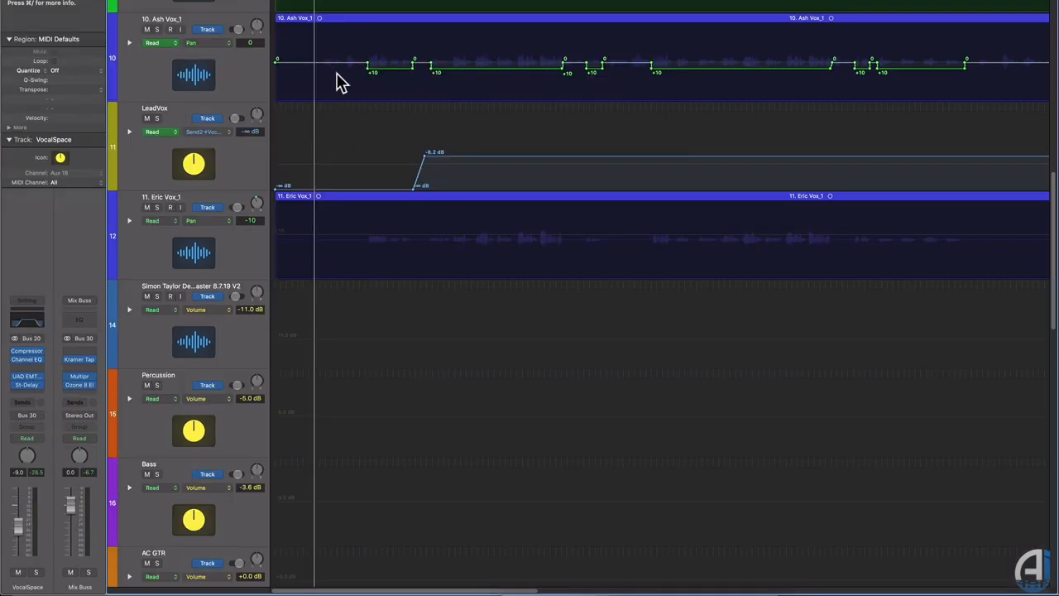
pyautogui.scroll(-3)
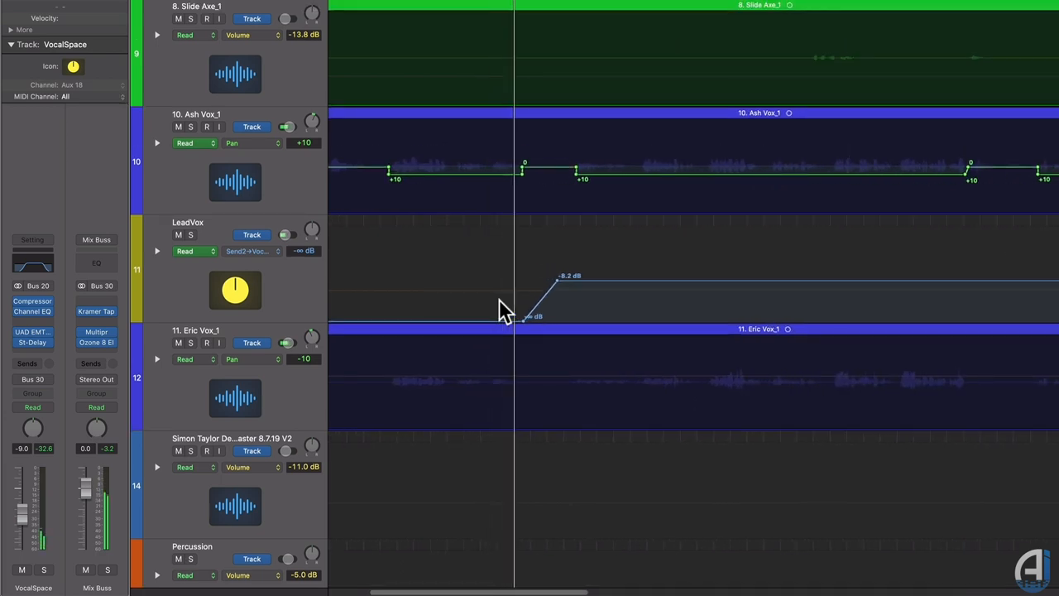
pyautogui.scroll(-3)
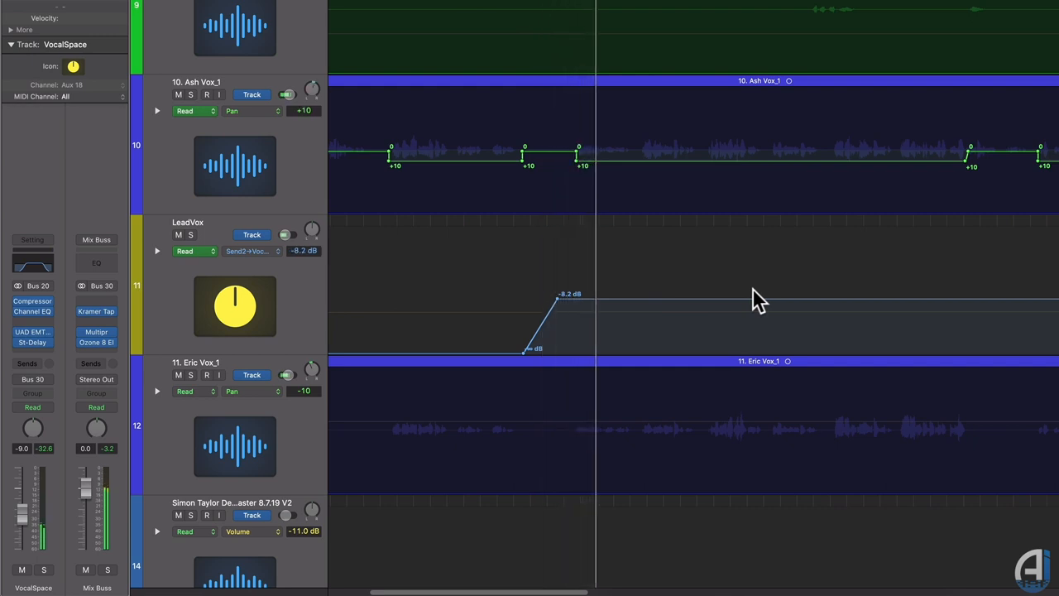
pyautogui.moveTo(819, 302)
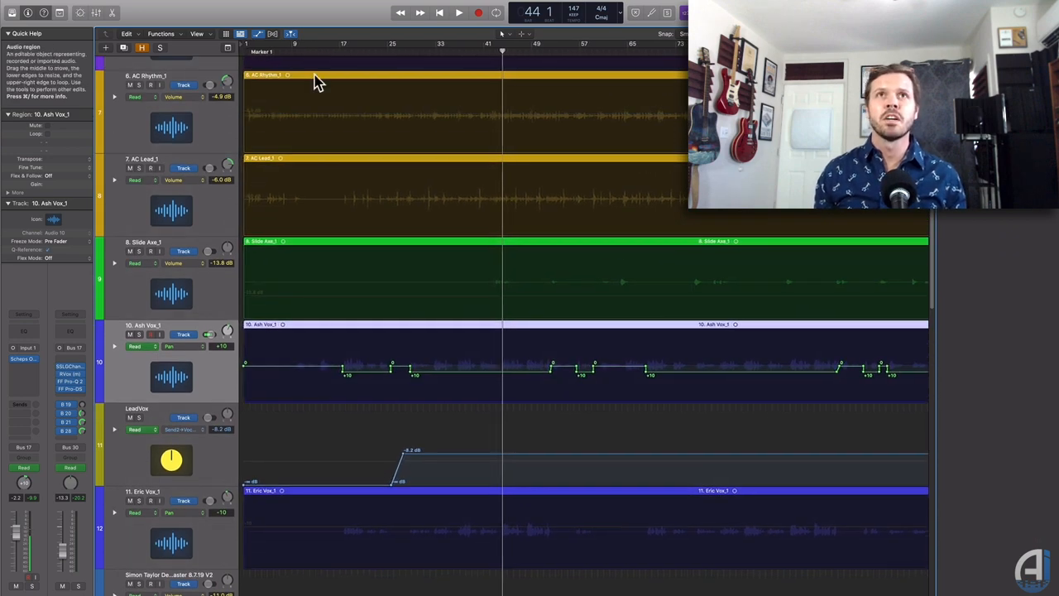
# Step: Automate Ash Vox pan to +10 at phrases and ramp the LeadVox send to -8.2 dB
pyautogui.click(297, 52)
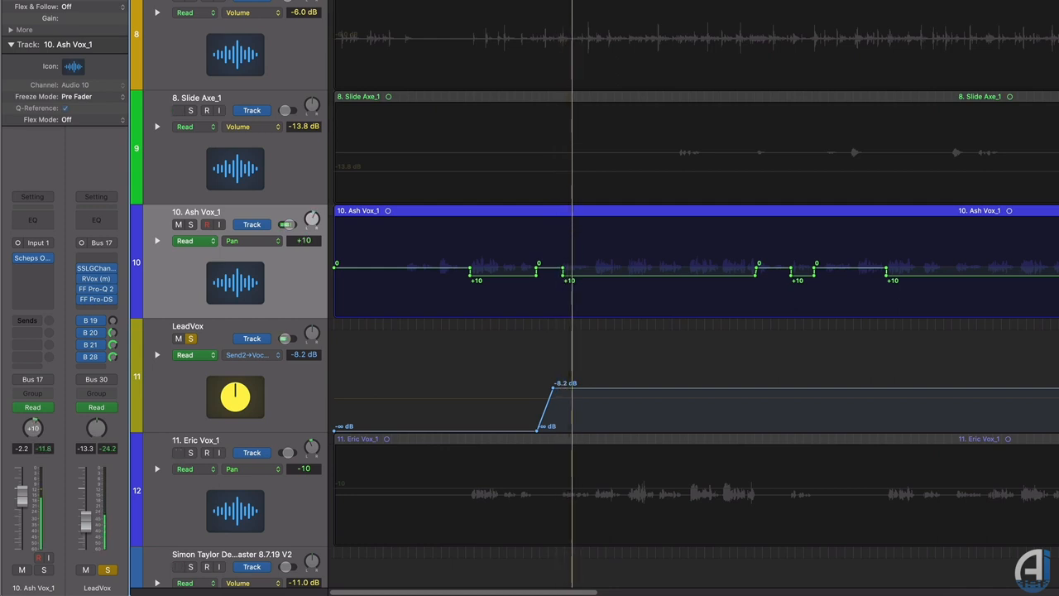
pyautogui.moveTo(829, 240)
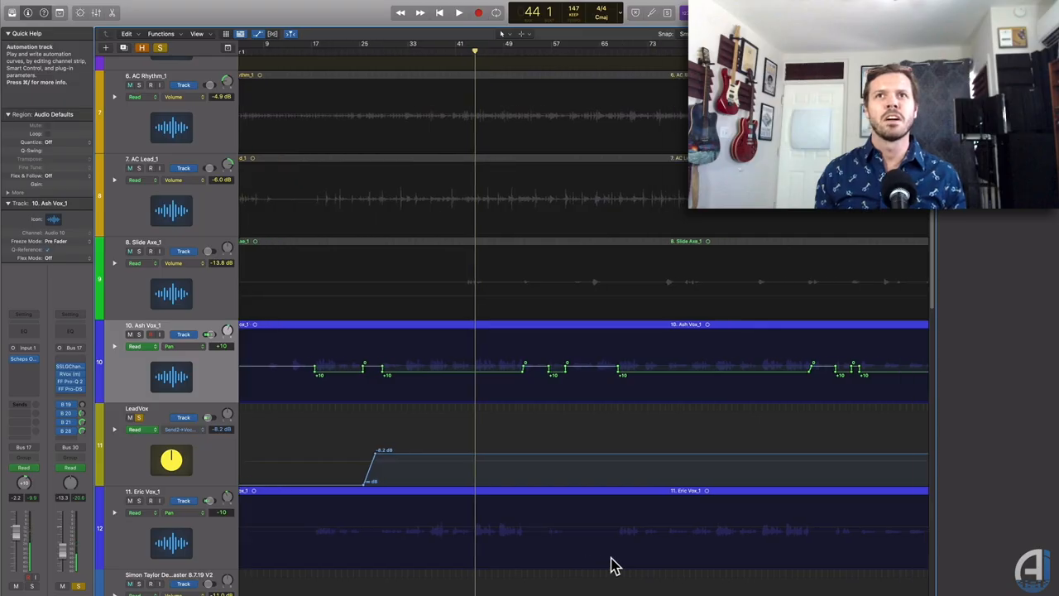
pyautogui.hscroll(3)
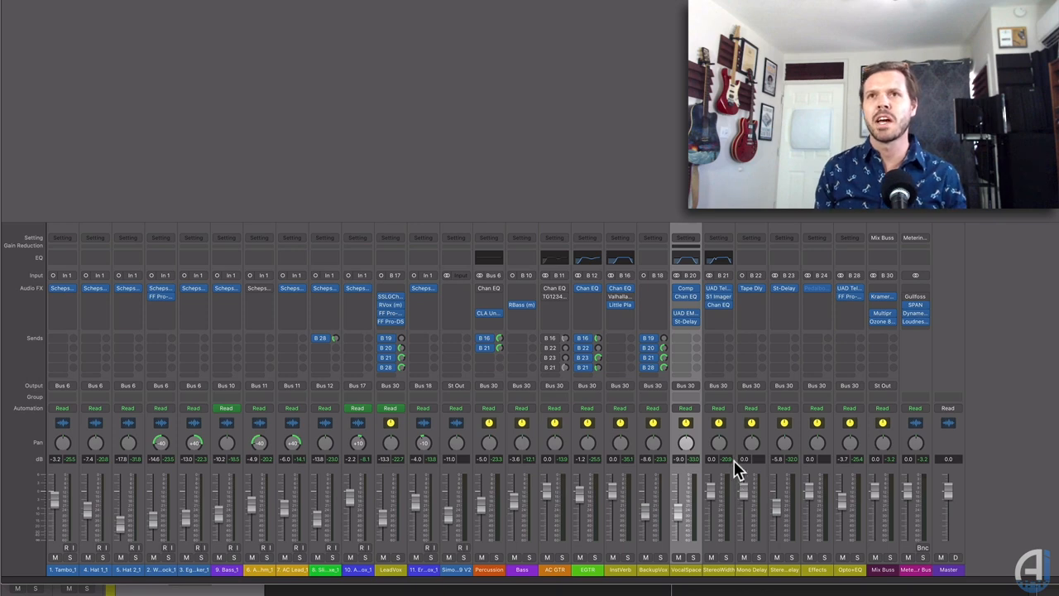
pyautogui.moveTo(692, 505)
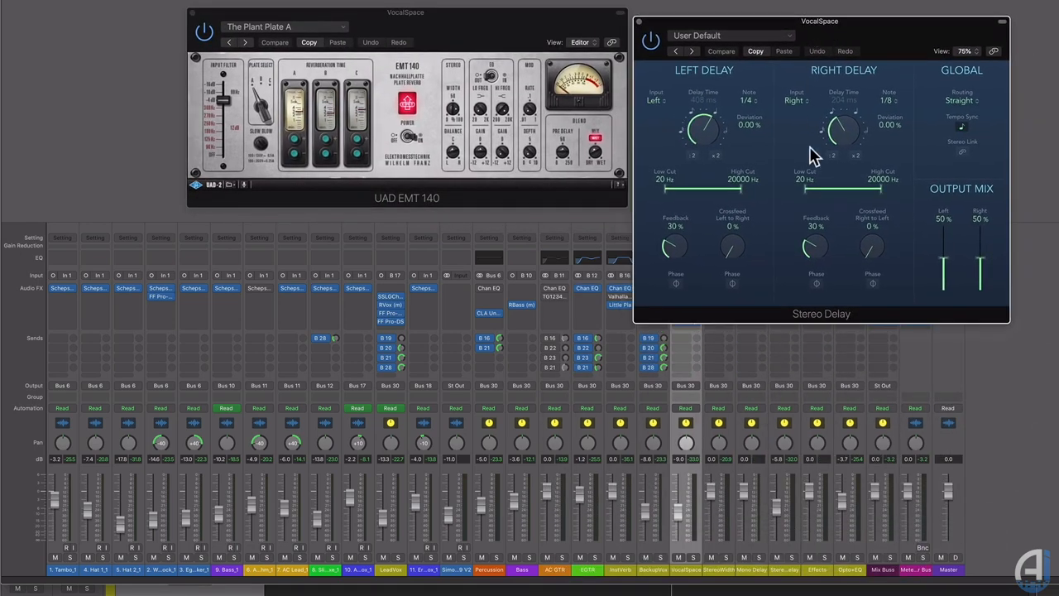
pyautogui.moveTo(954, 267)
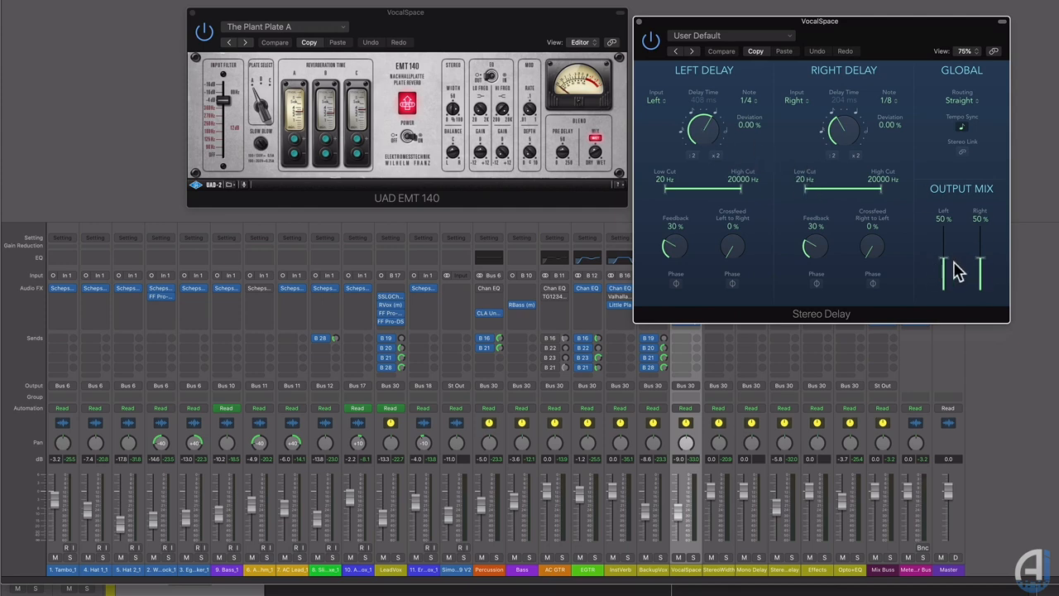
pyautogui.moveTo(968, 277)
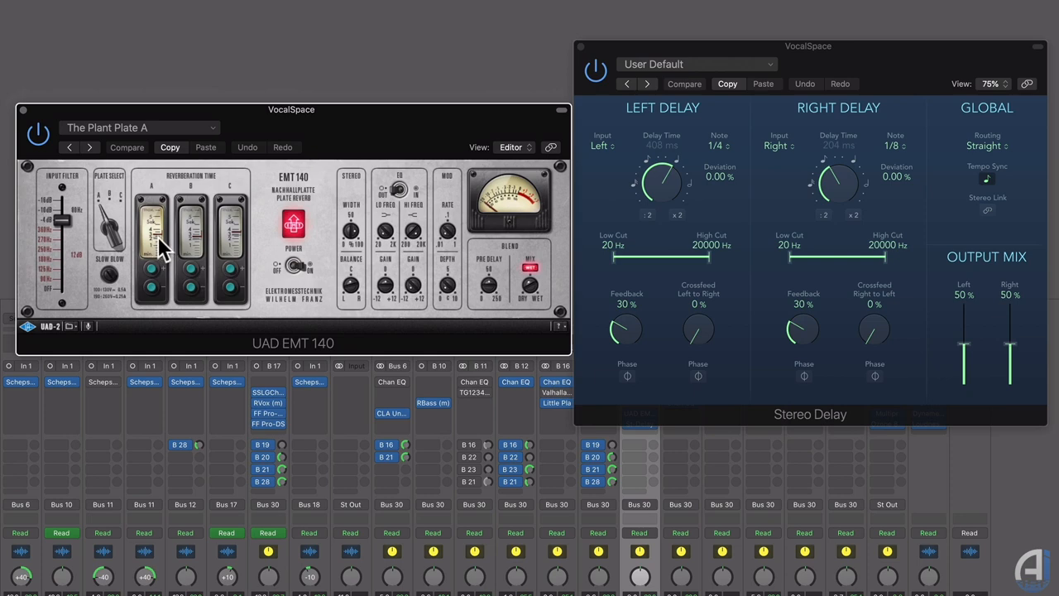
pyautogui.moveTo(425, 325)
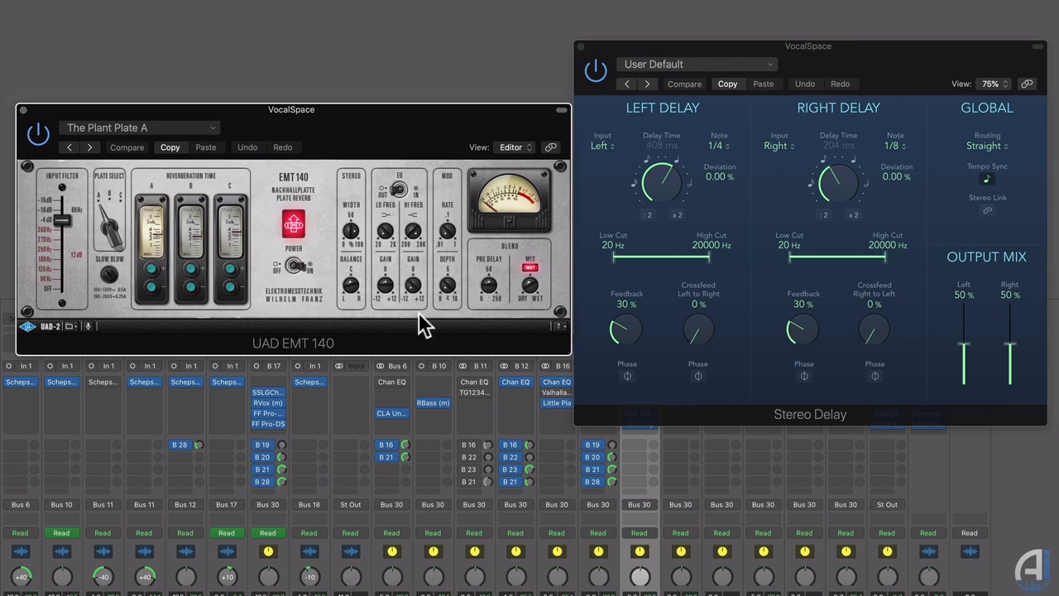
pyautogui.moveTo(815, 286)
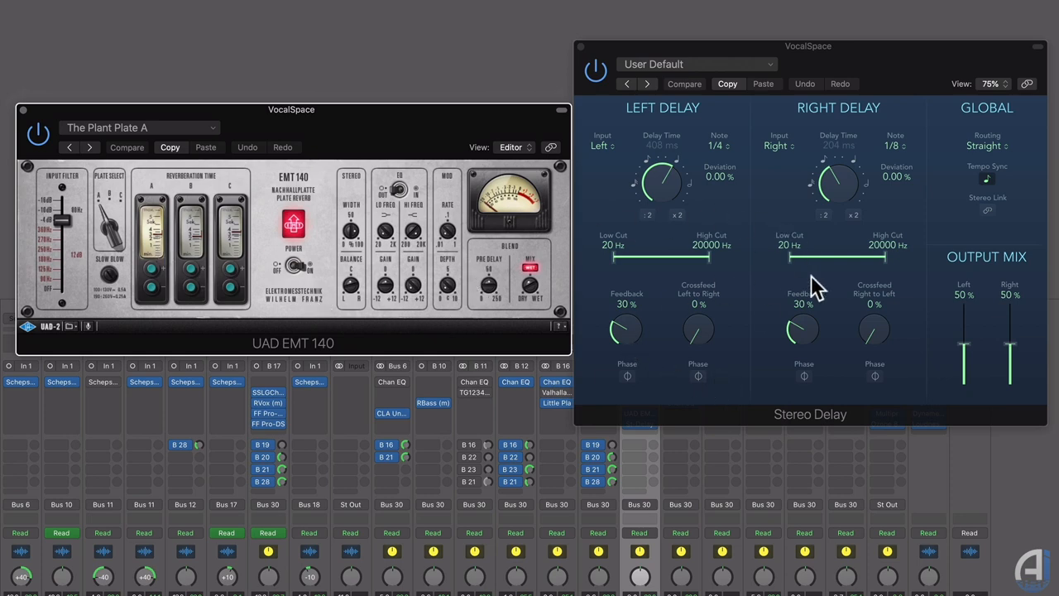
pyautogui.moveTo(828, 298)
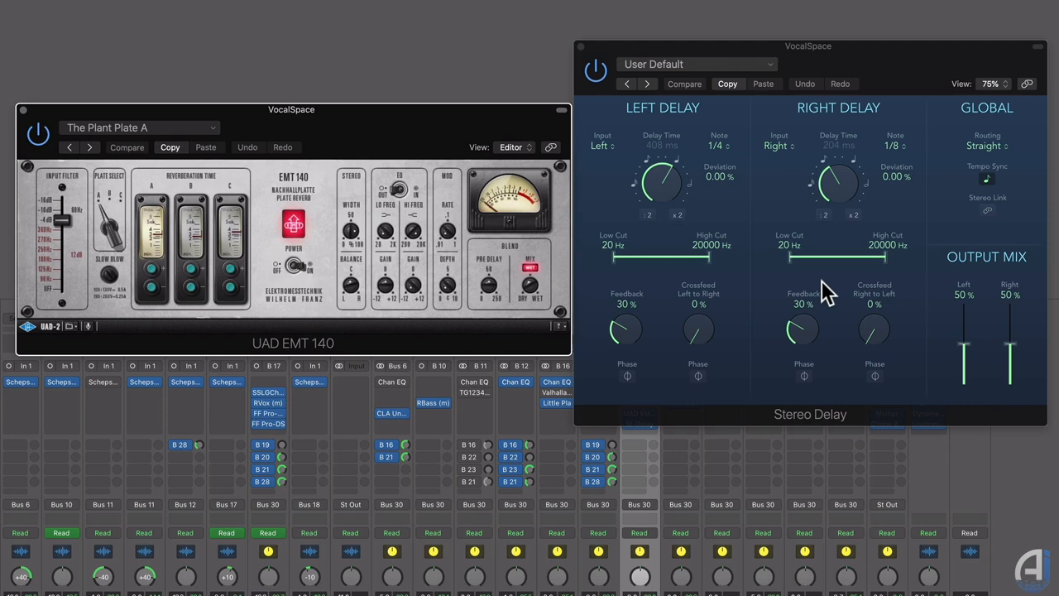
pyautogui.moveTo(924, 316)
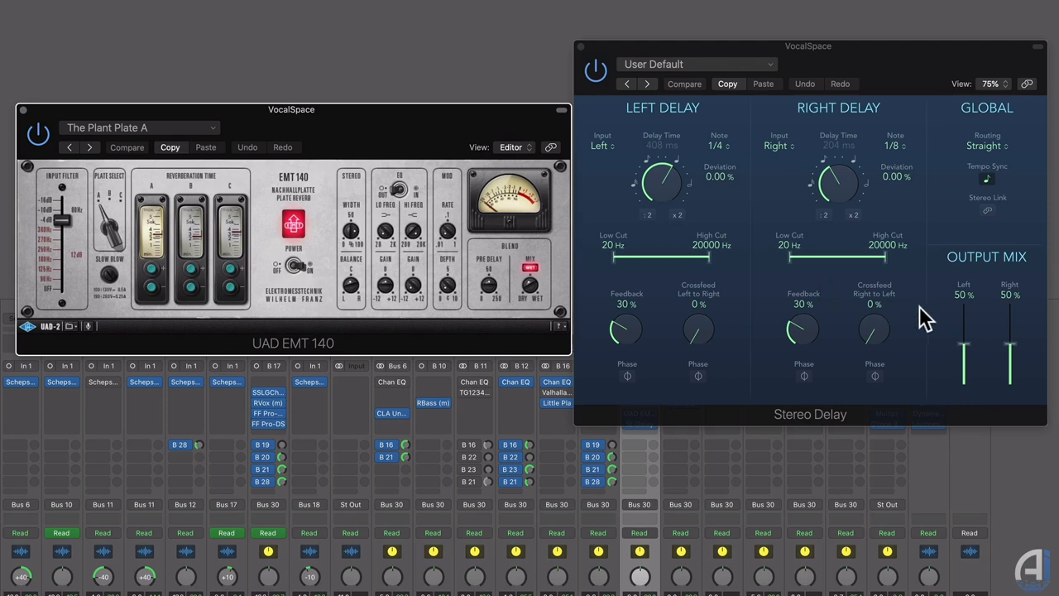
pyautogui.moveTo(738, 288)
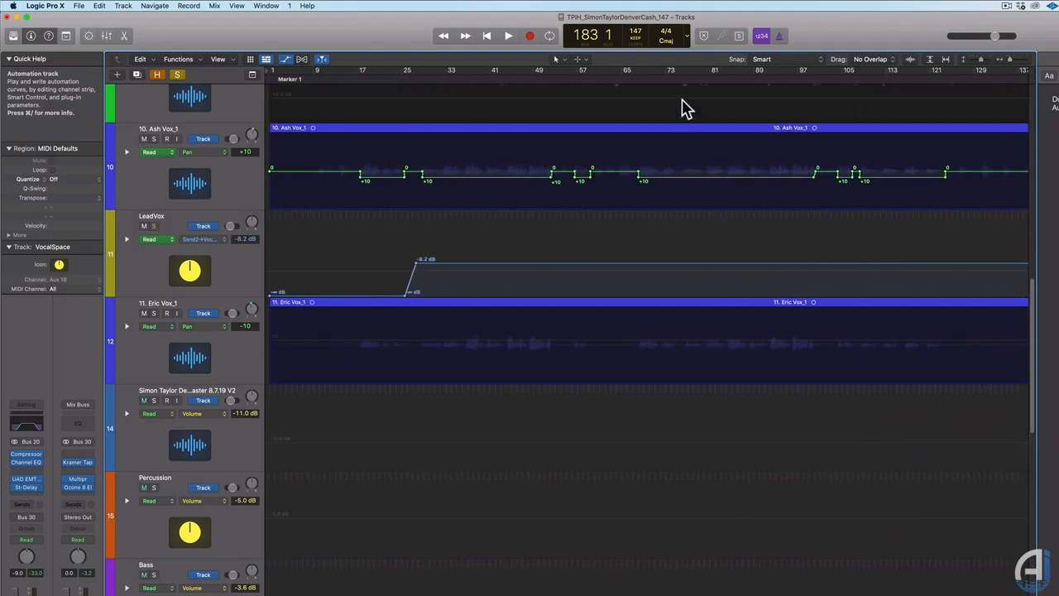
# Step: Reopen the mixer and place the EMT 140 plate reverb window left of the Stereo Delay
pyautogui.click(650, 79)
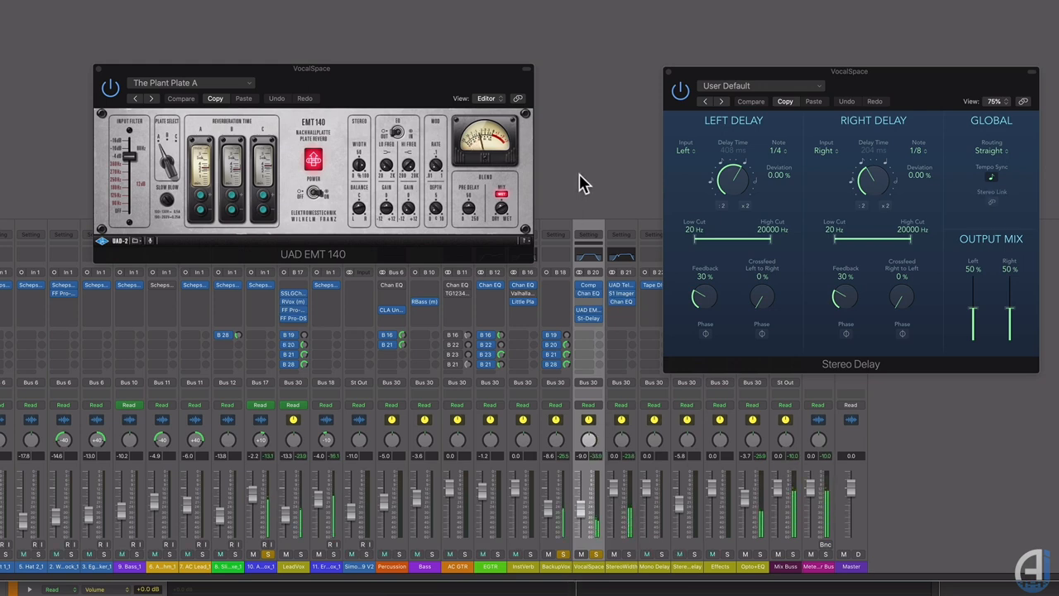
pyautogui.moveTo(609, 304)
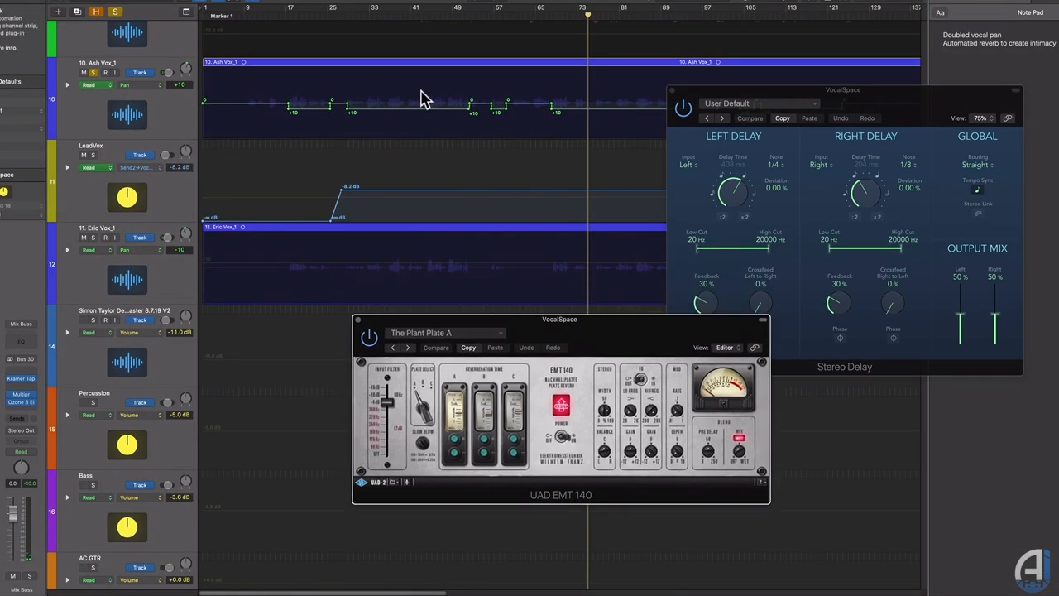
pyautogui.moveTo(536, 33)
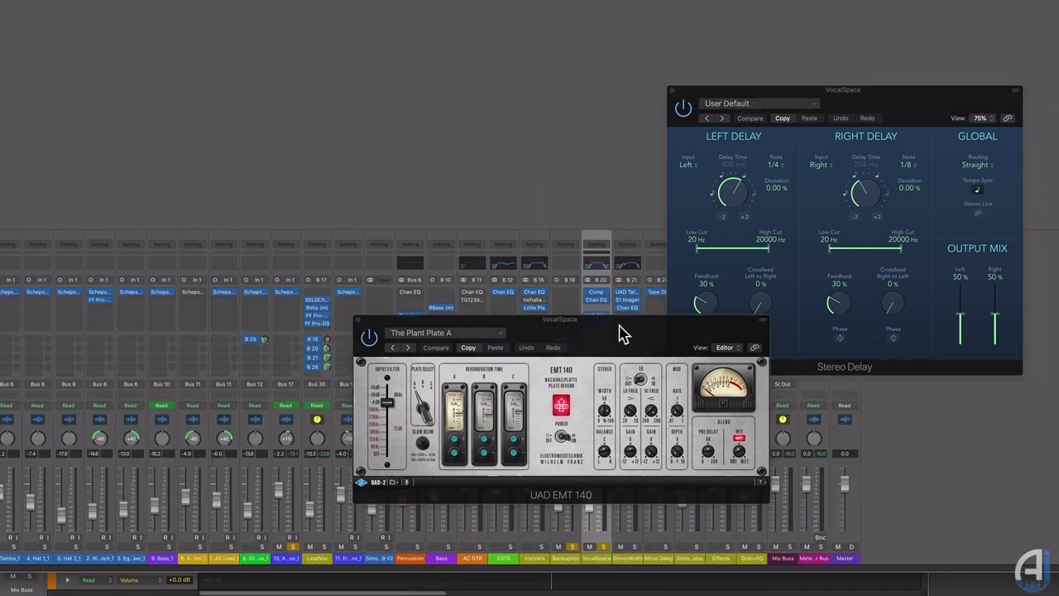
pyautogui.moveTo(560, 318); pyautogui.dragTo(329, 132)
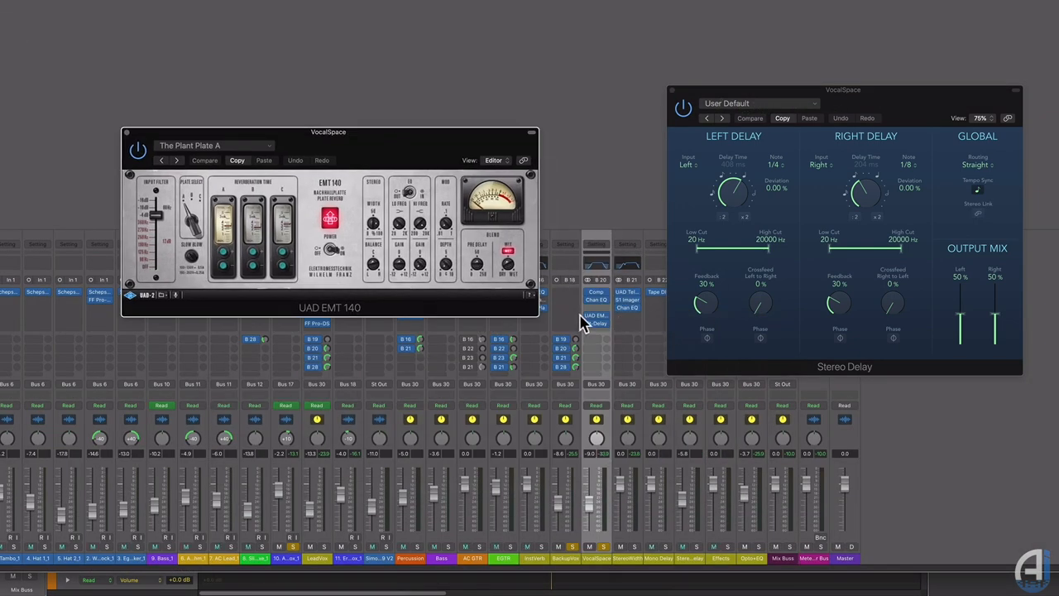